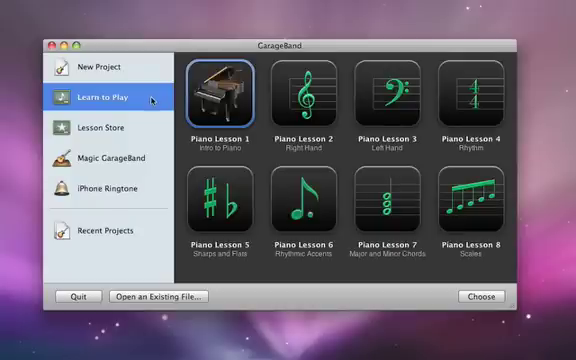
mouse_move(247, 122)
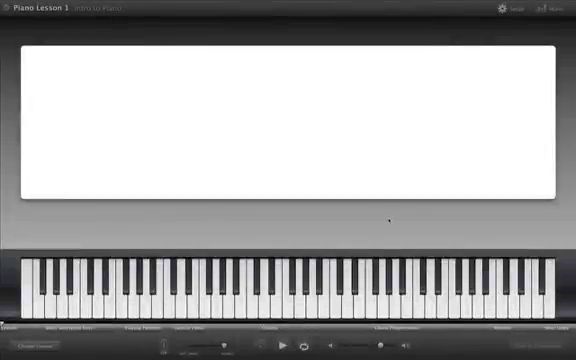
click(285, 345)
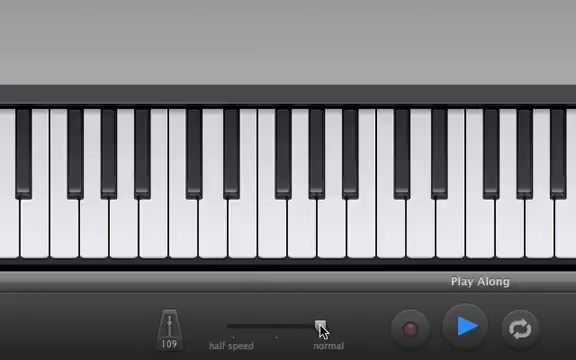
- Drag the lesson tempo slider from normal speed toward half speed
drag(320, 327, 280, 327)
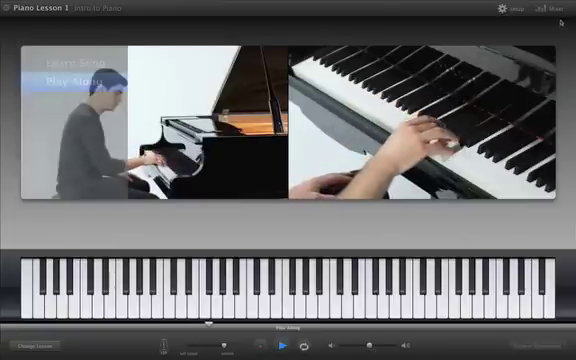
- Open the lesson mixer and mute The Band, keeping teacher voice and piano audible
click(558, 8)
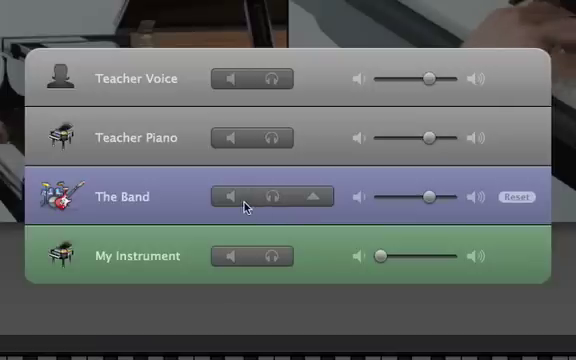
click(233, 196)
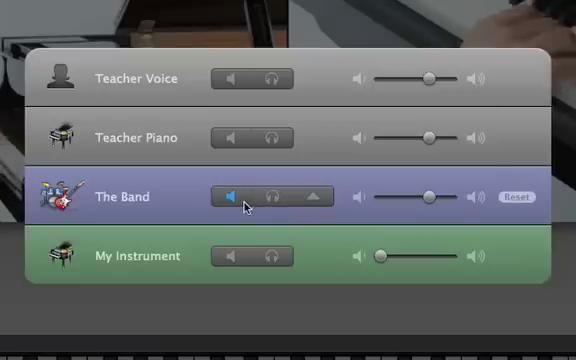